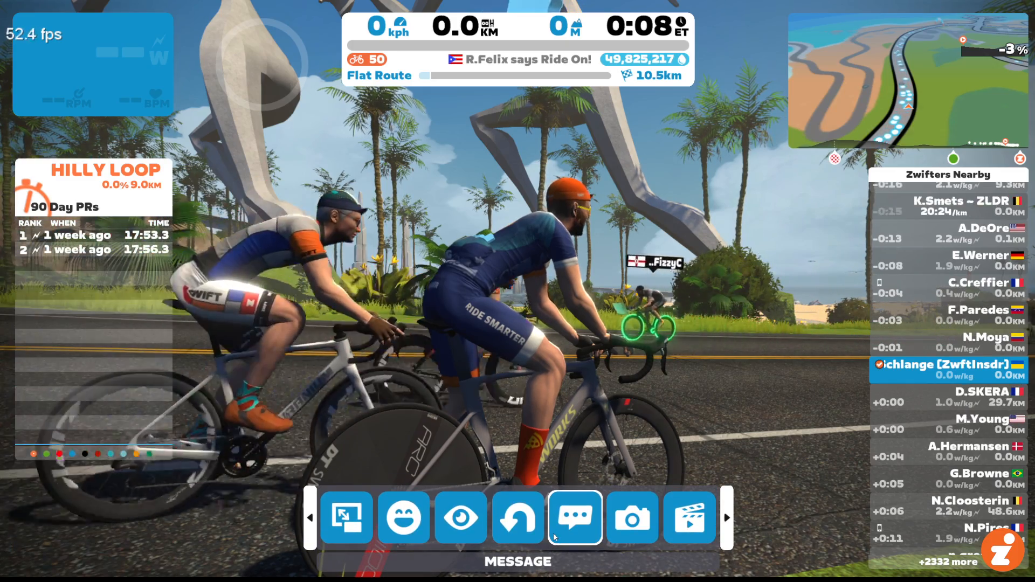
# Step: Switch Task Manager to the Processes view, showing ZwiftLauncher at about 45% CPU
pyautogui.click(689, 517)
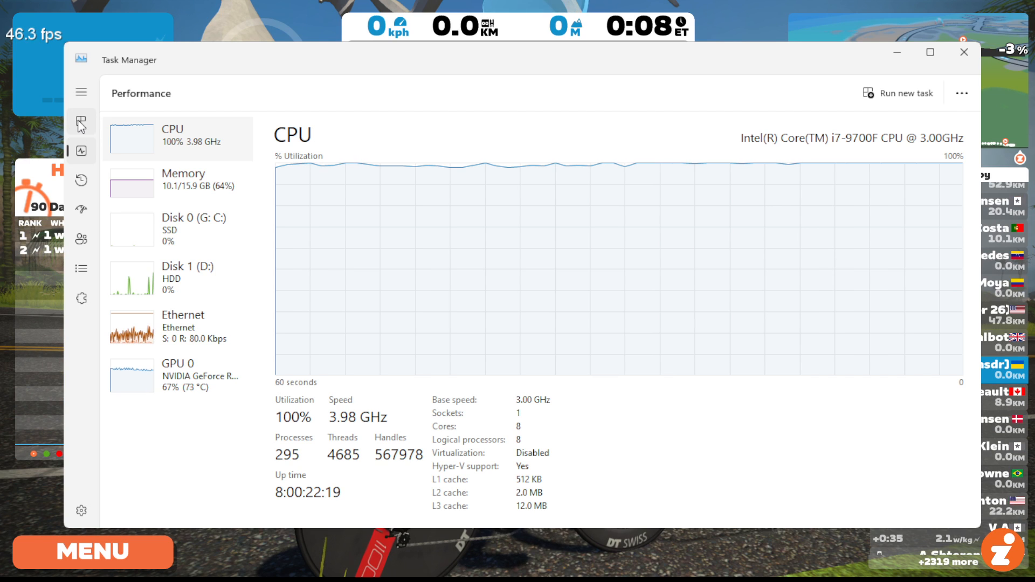
pyautogui.click(82, 121)
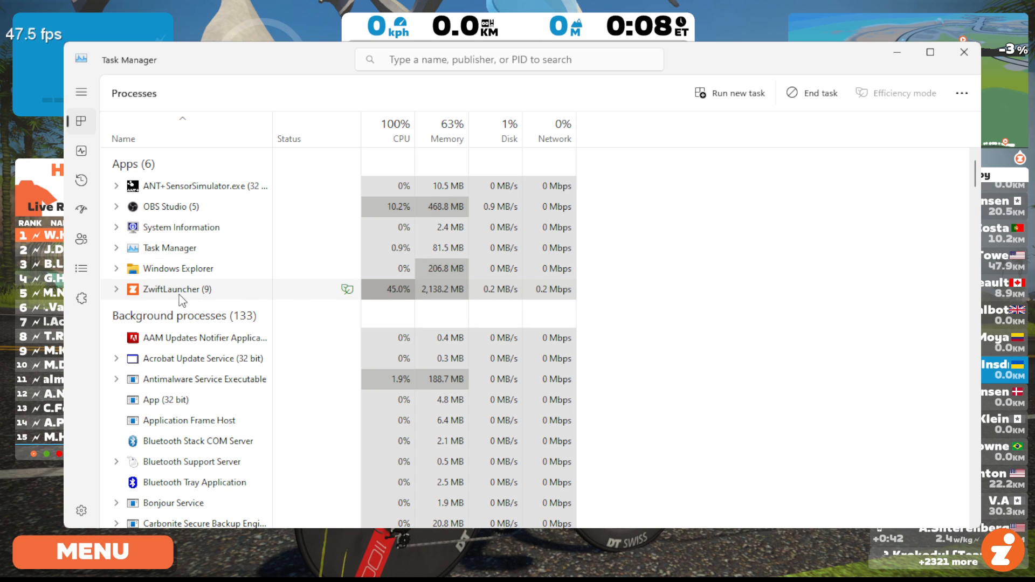
# Step: Sort processes by CPU and expand ZwiftLauncher, revealing Zwift at about 28% CPU and 1.9 GB
pyautogui.scroll(-3)
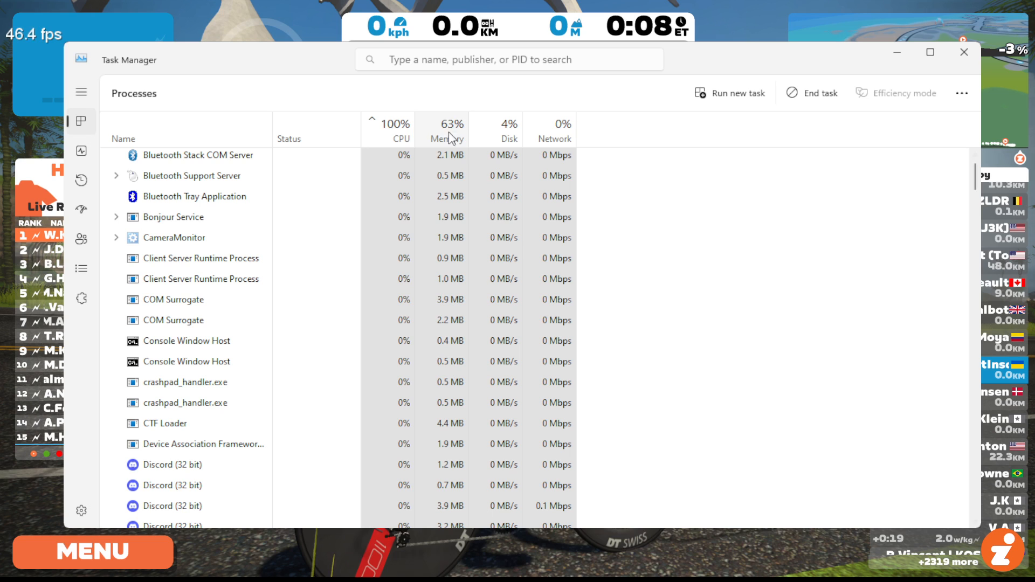
pyautogui.click(400, 126)
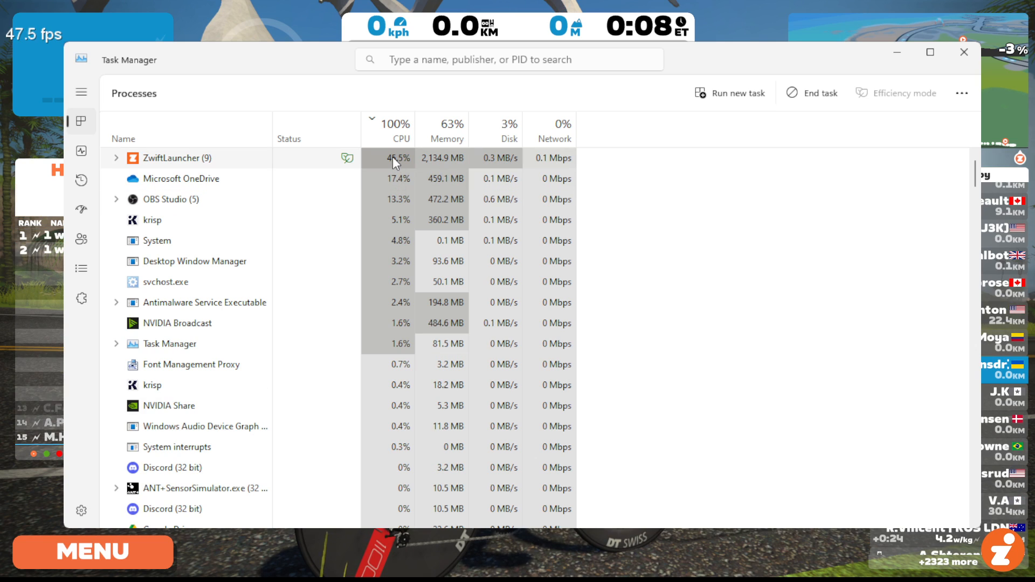
pyautogui.click(117, 159)
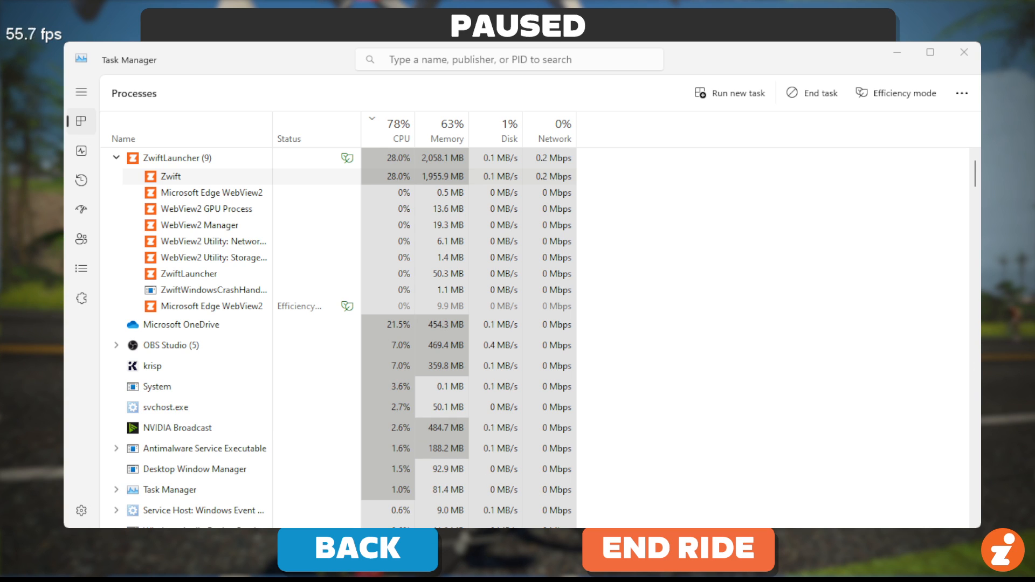
# Step: Dismiss Task Manager to reveal Zwift's paused ride summary with power stats
pyautogui.click(82, 151)
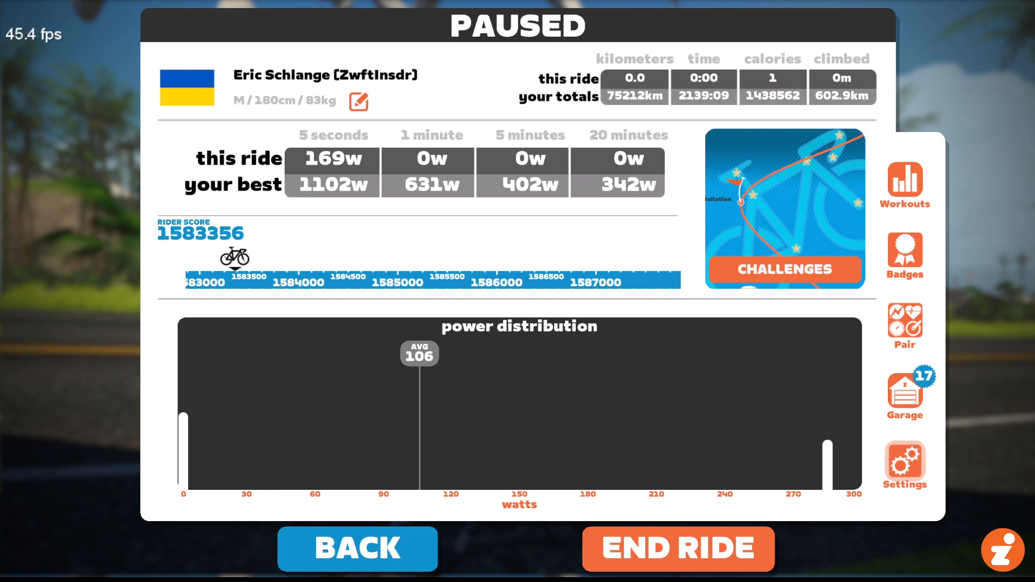
# Step: In Zwift's Settings, set Video Screenshots to Disabled and confirm with OK
pyautogui.click(904, 462)
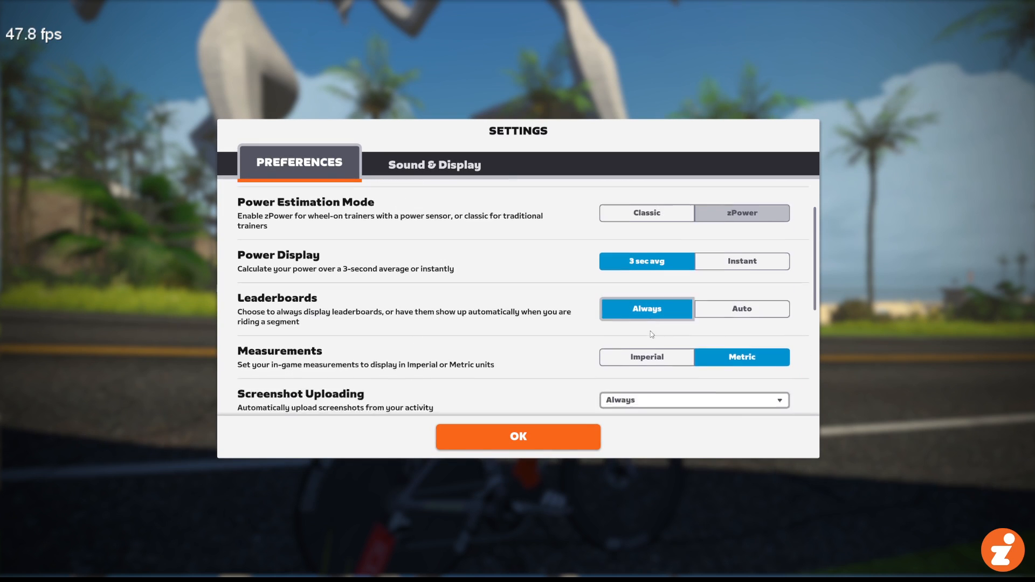
pyautogui.scroll(-3)
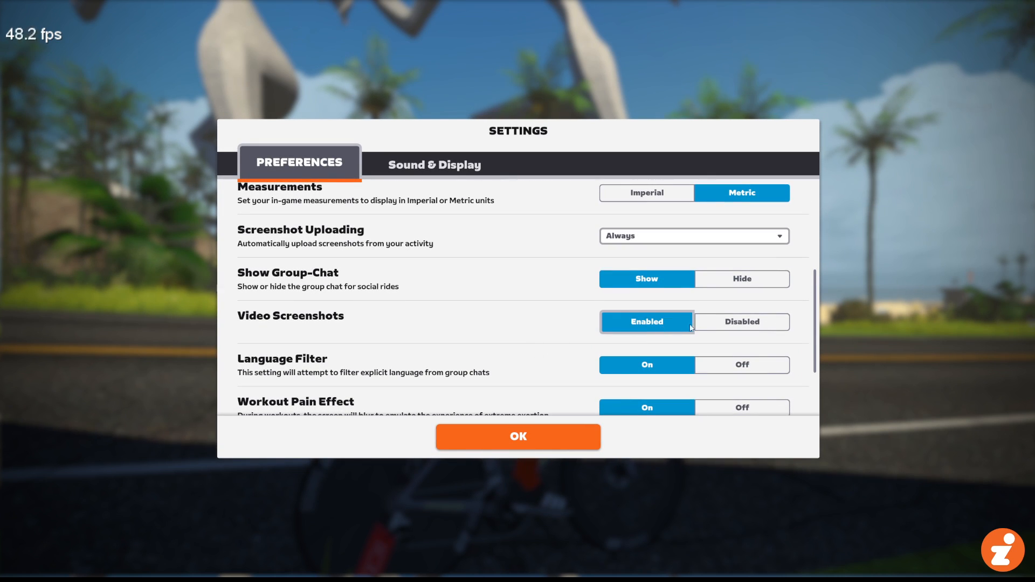
pyautogui.click(740, 322)
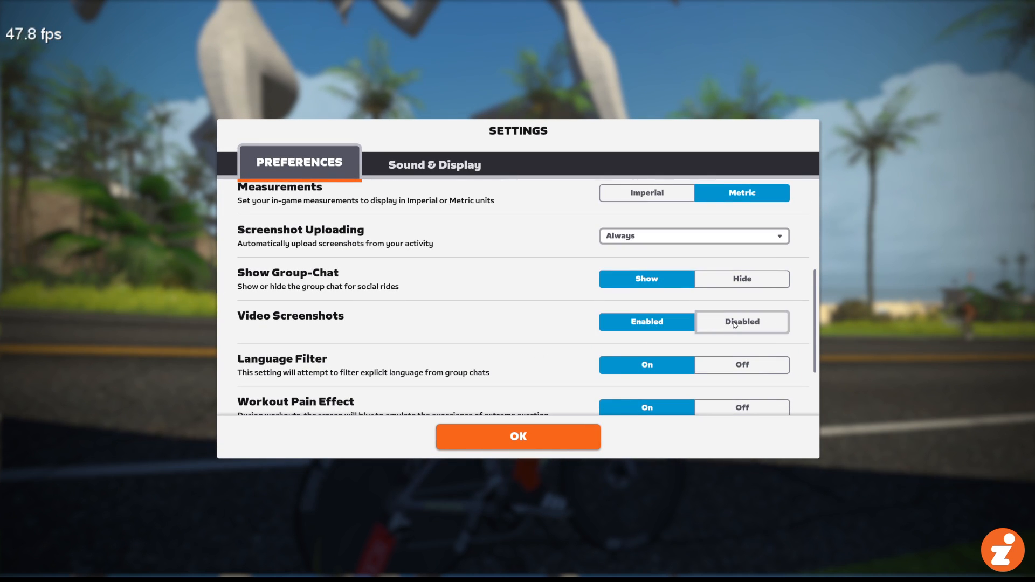
pyautogui.click(740, 321)
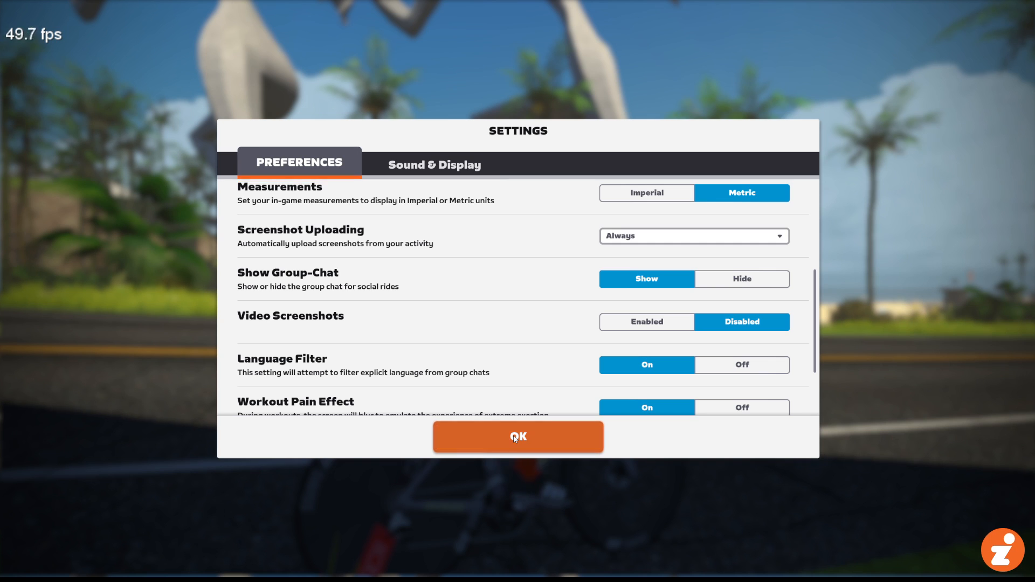
pyautogui.click(517, 436)
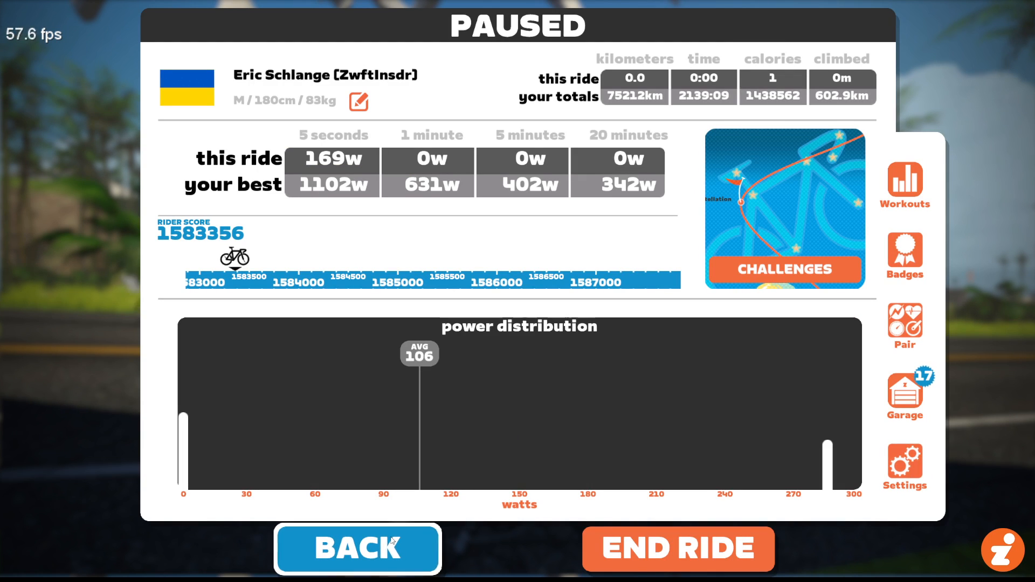
# Step: Leave the pause screen to resume riding on the Hilly Loop course
pyautogui.click(357, 549)
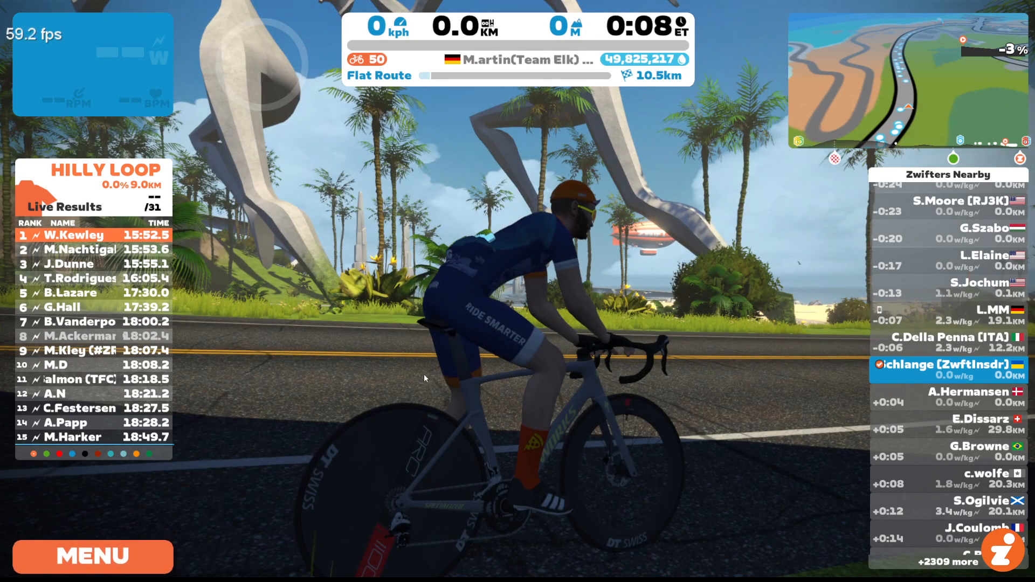